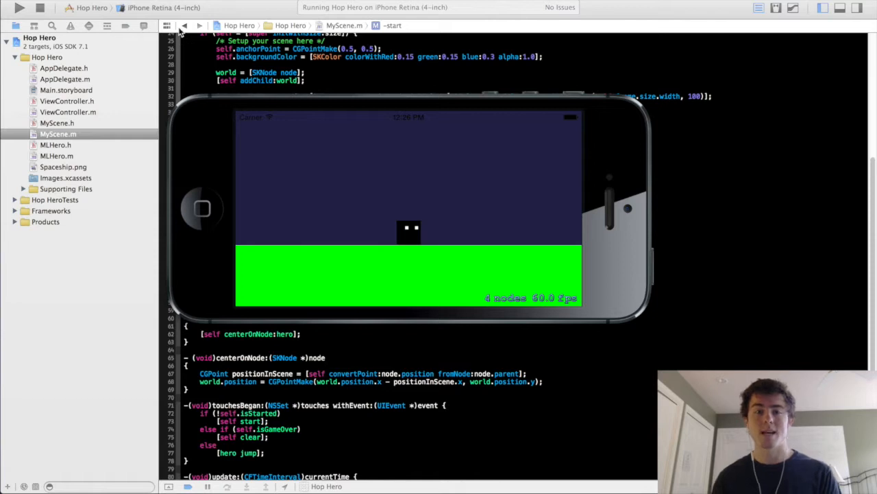
mouse_move(411, 109)
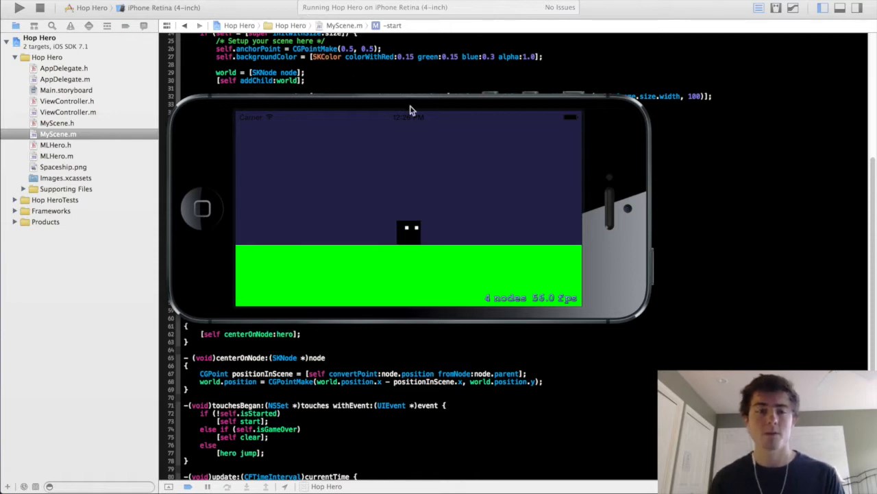
mouse_move(533, 74)
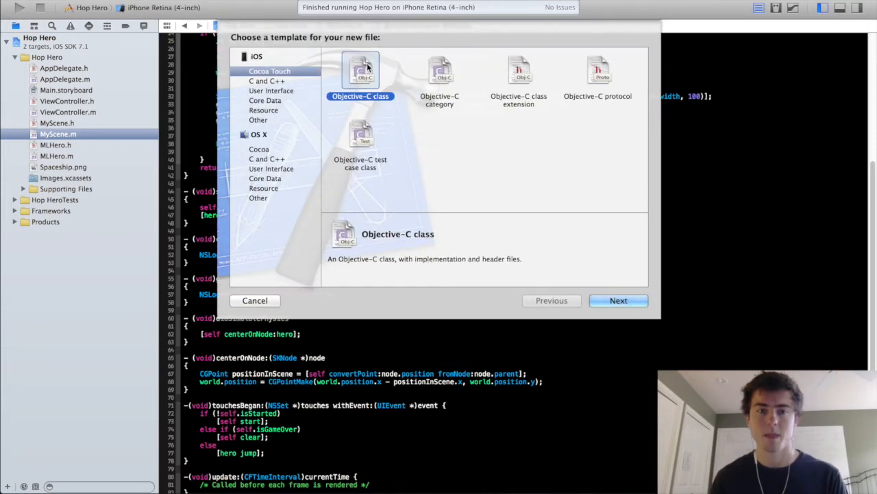
Create the MLWorldGenerator class, an SKNode subclass, in the Hop Hero target.
click(617, 300)
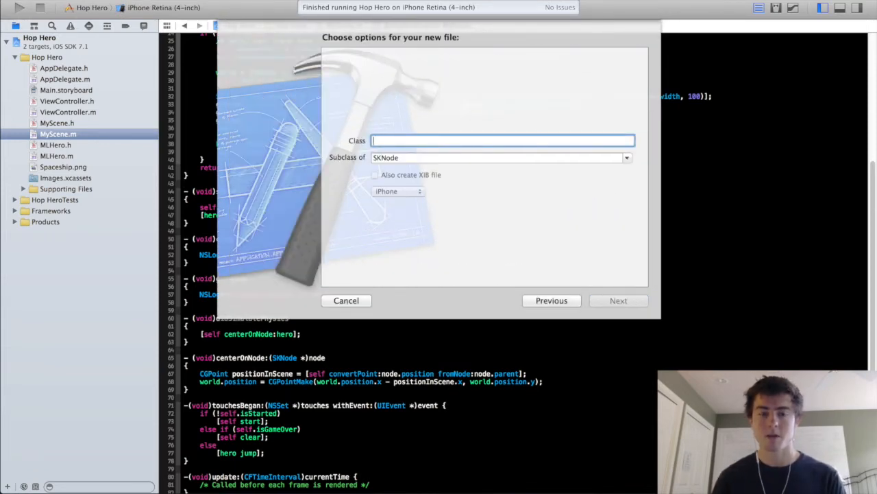
text(MLWorldGenerator)
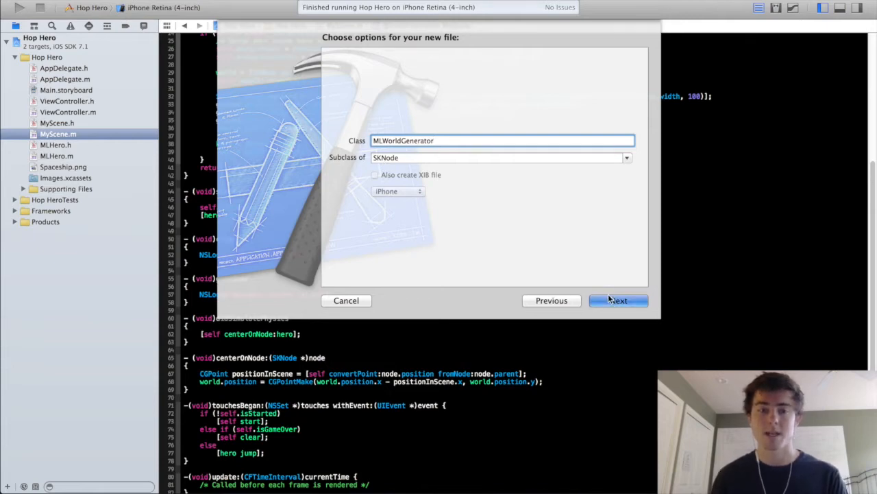
click(617, 300)
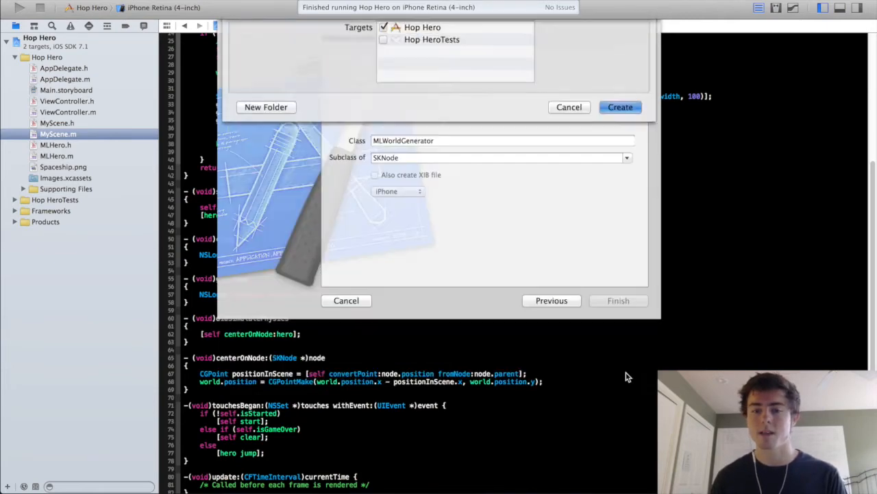
click(620, 107)
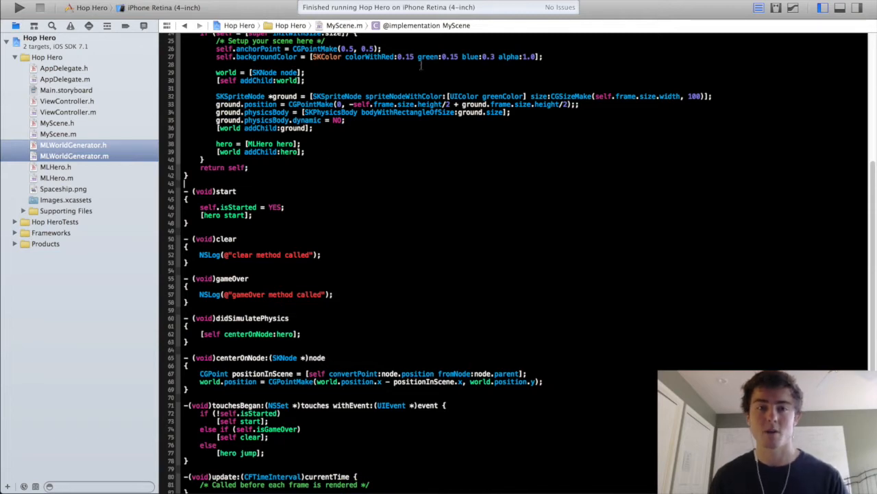
Add an empty + (id)generatorWithWorld:(SKNode *)world method in MLWorldGenerator.m.
click(55, 168)
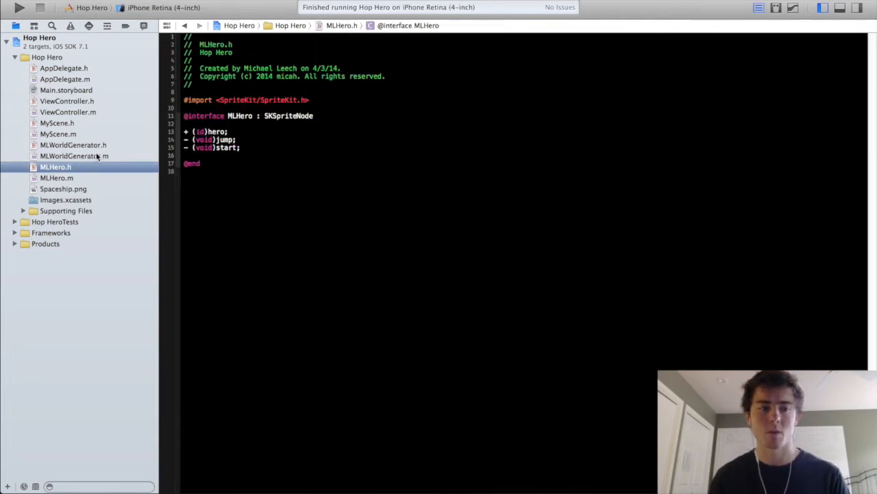
click(74, 156)
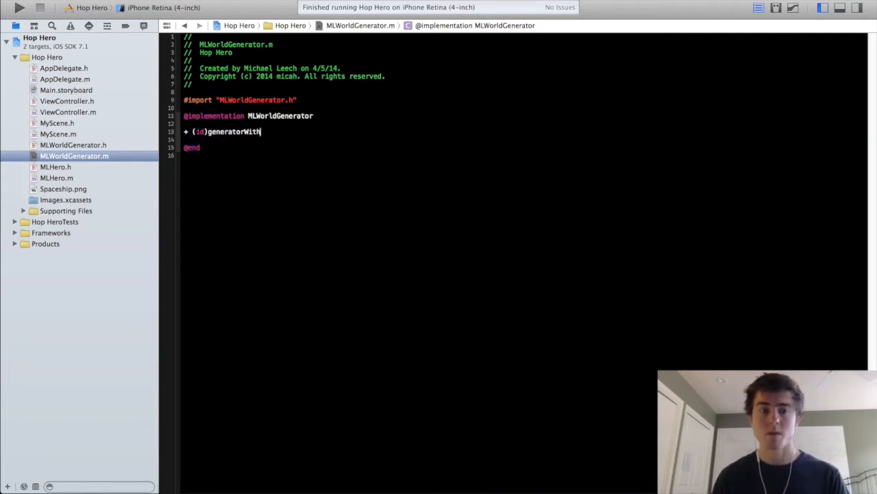
text(World:(SKNOd))
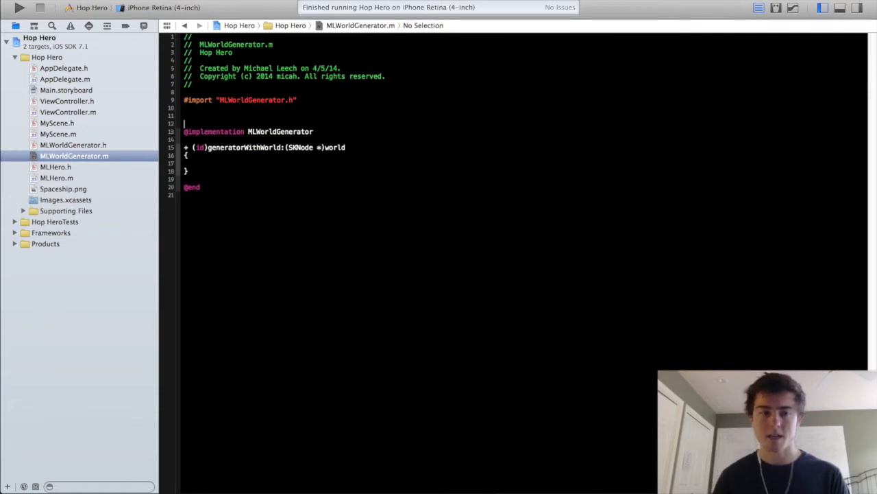
Add a class extension with double currentGroundX, currentObstacleX and SKNode *world properties.
text(@protocol)
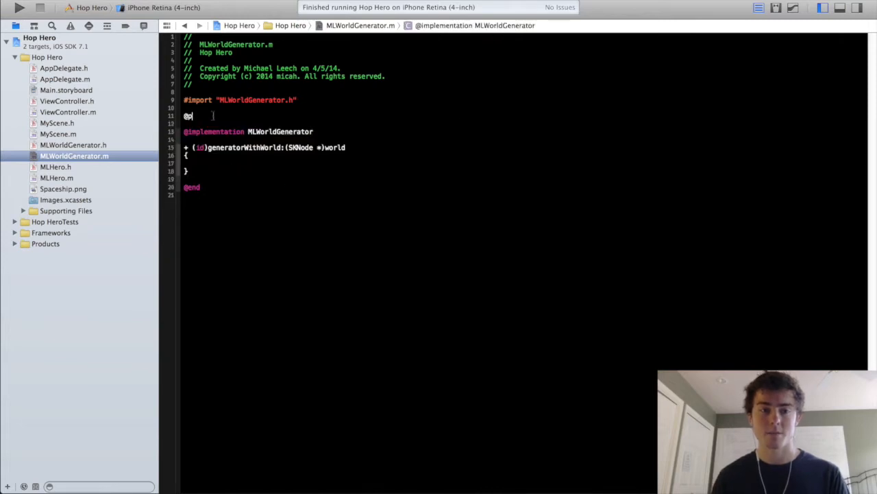
key(backspace)
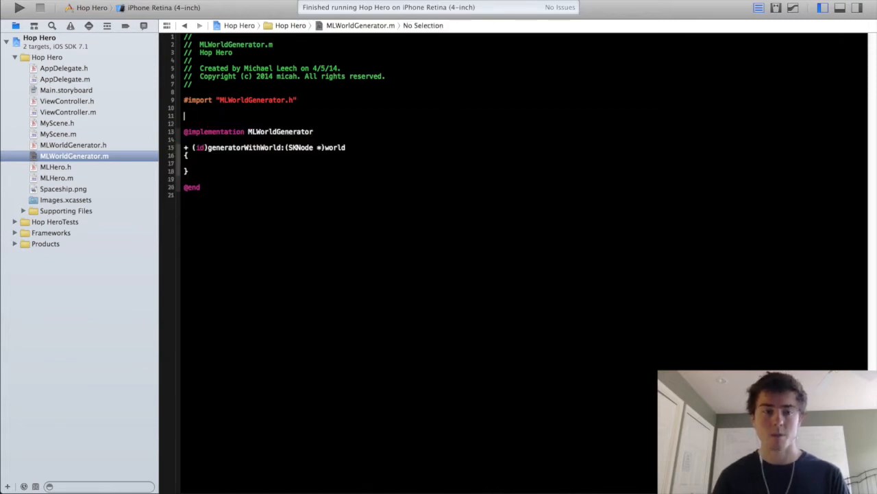
text(@interface MLWorldGenerator)
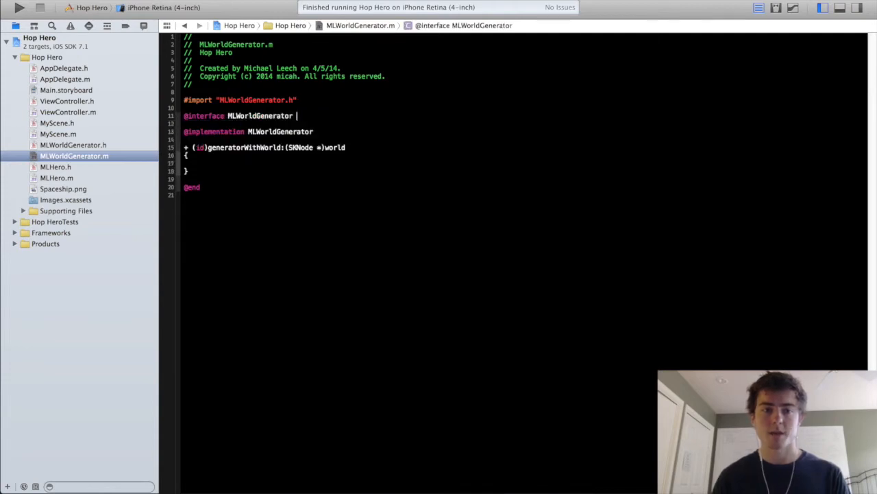
text(())
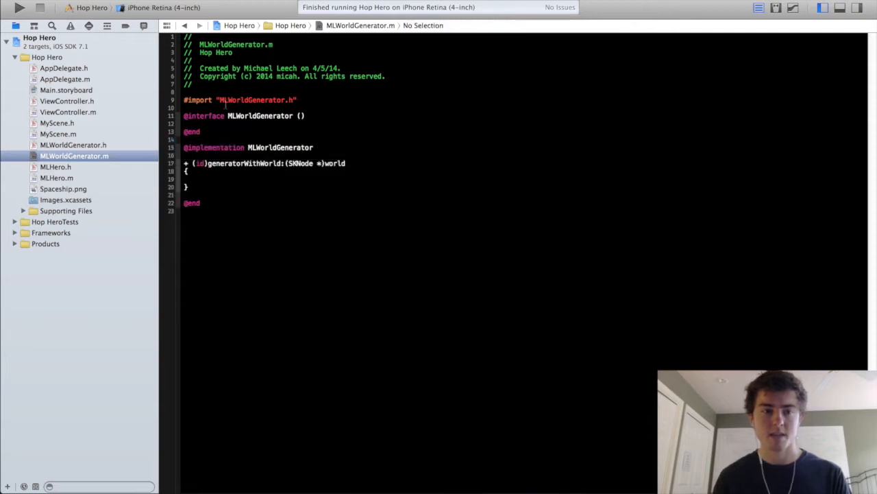
text(@property double)
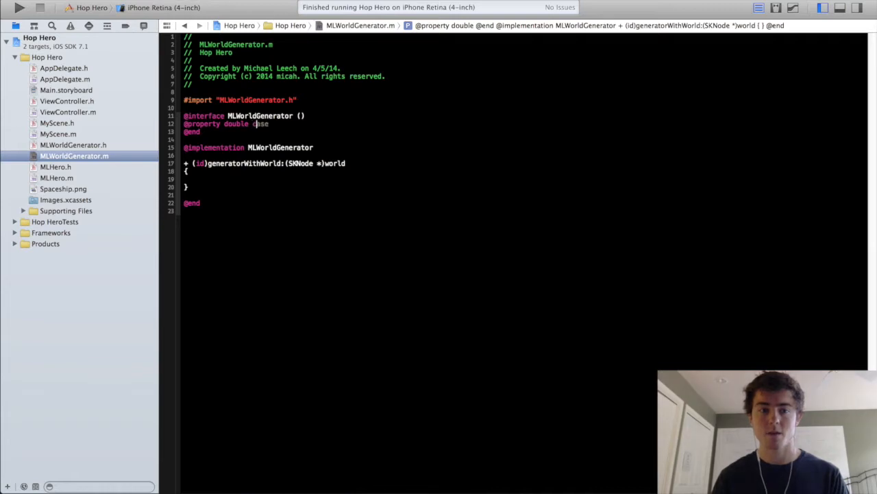
text(currentGroundX;)
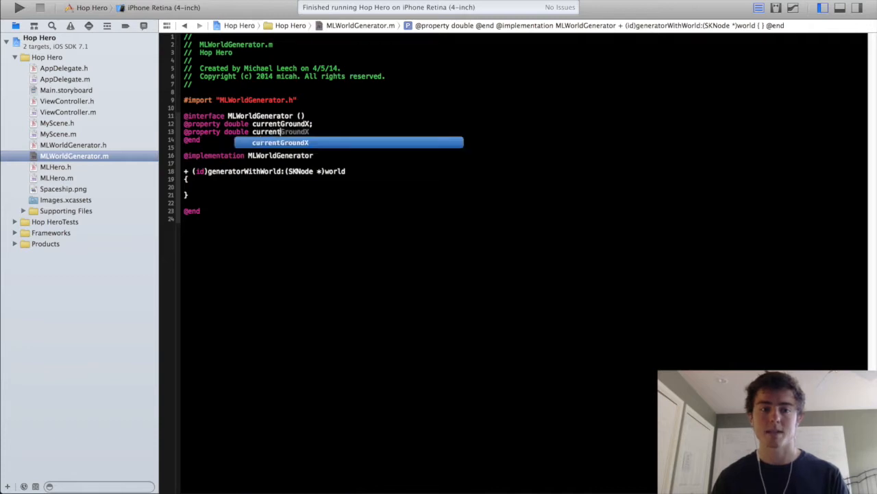
text(ObstacleX;)
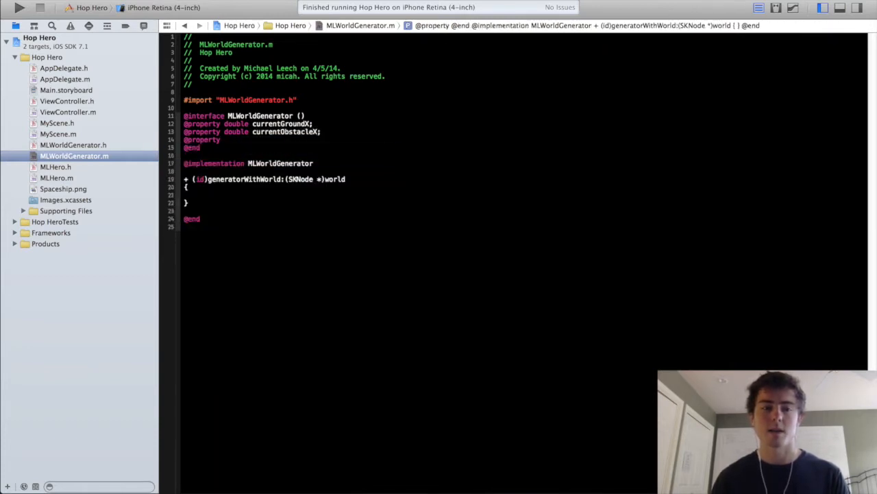
text(SKNode)
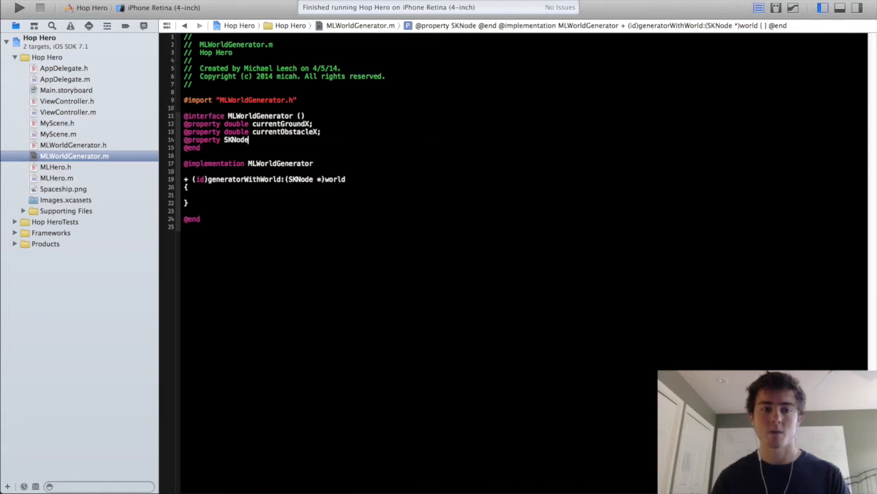
text(*world;)
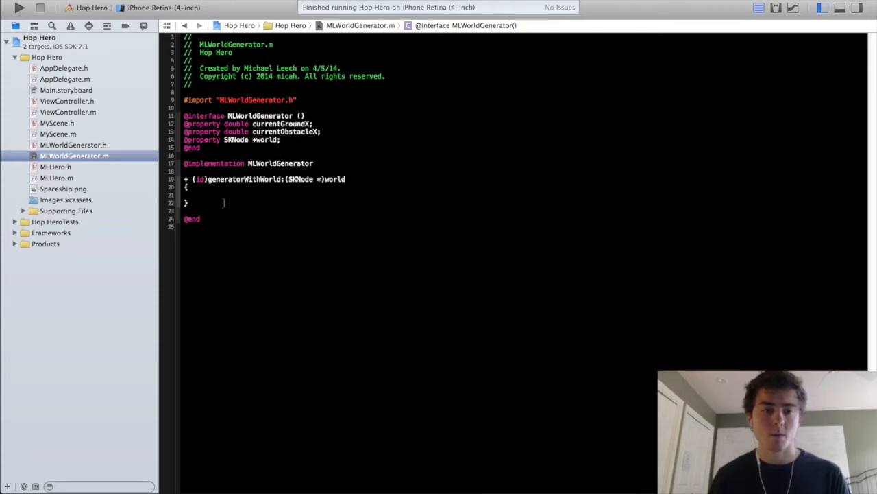
Create MLWorldGenerator *generator = [MLWorldGenerator node] inside generatorWithWorld:.
text(MLWorldGenerator)
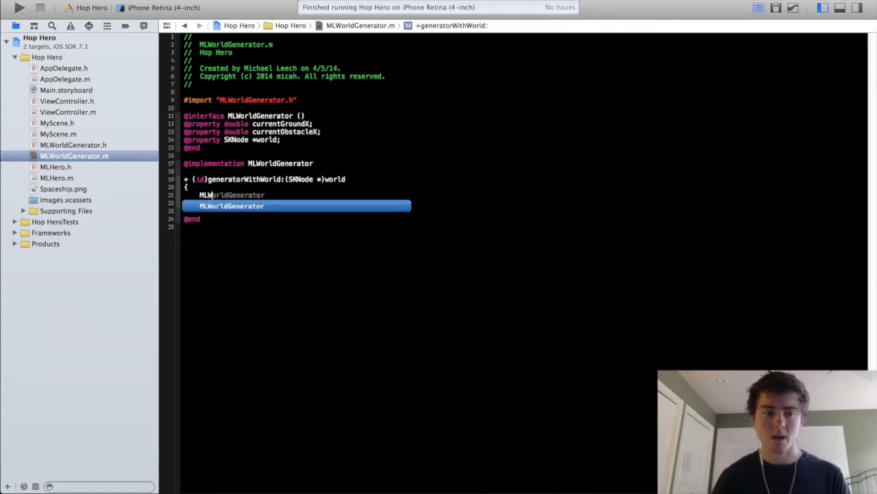
text(*generatorWithWorld)
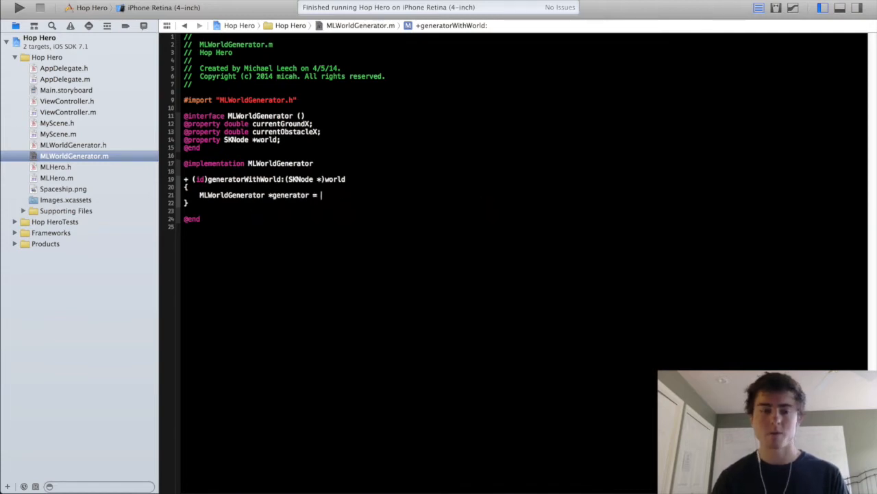
text([MLWorldGenerator node])
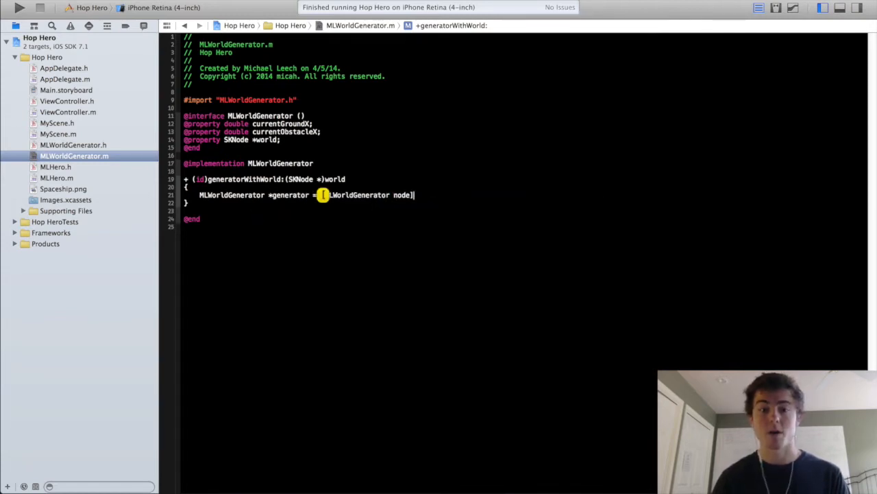
text(;)
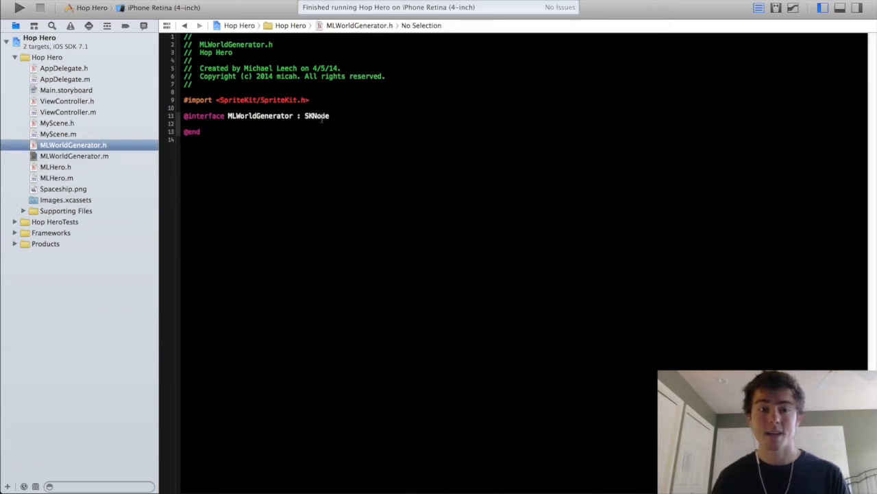
click(74, 156)
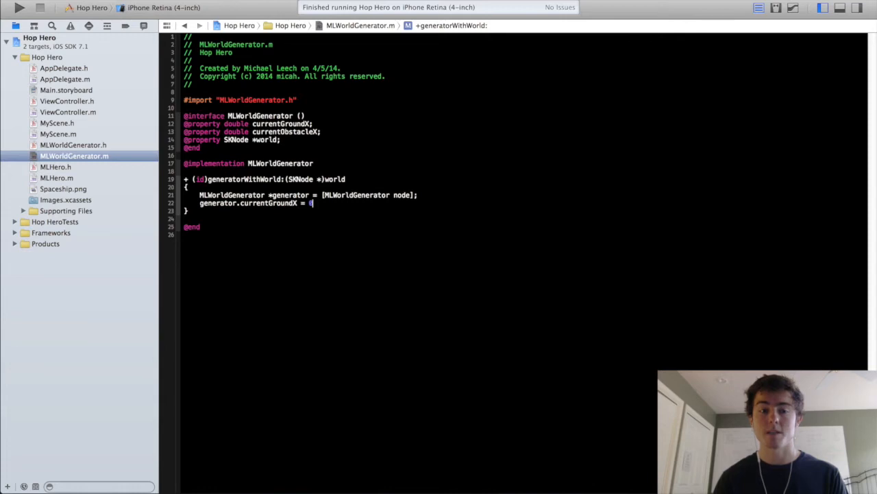
Set generator.currentGroundX = 0, currentObstacleX = 400 and world = world.
text(0;)
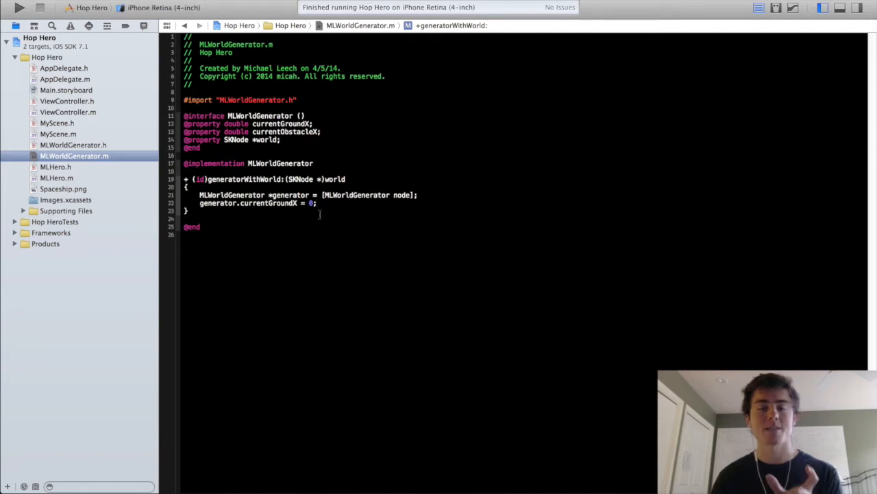
click(318, 202)
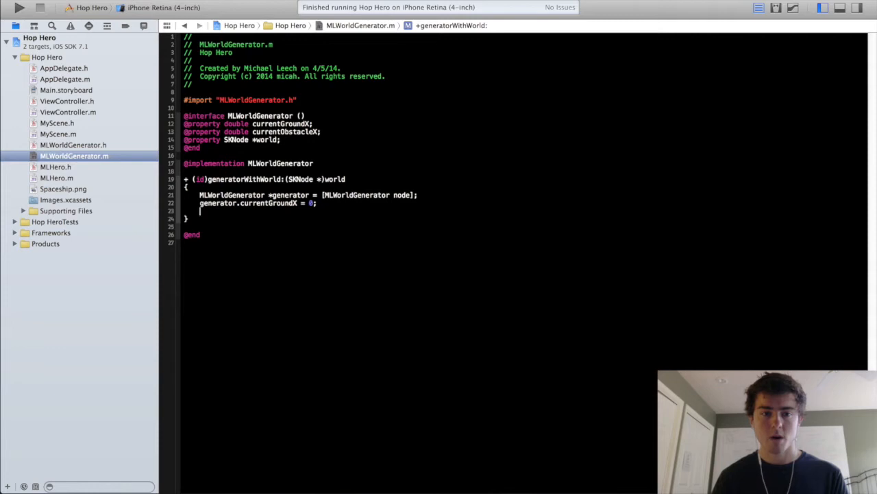
text(generator.currentObstacleX = 400)
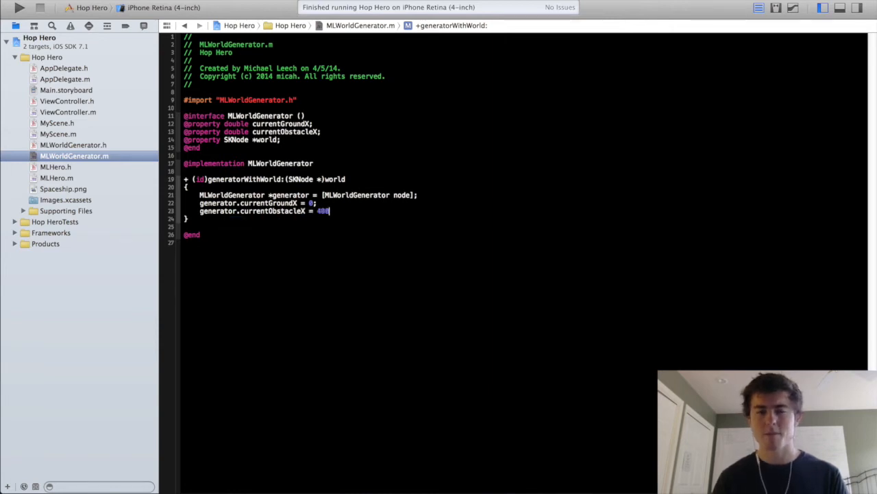
text(;)
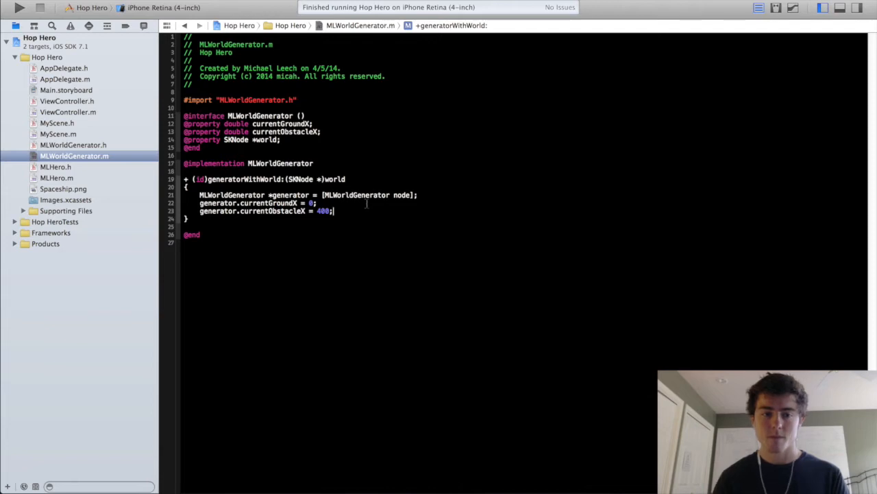
text(generator.world)
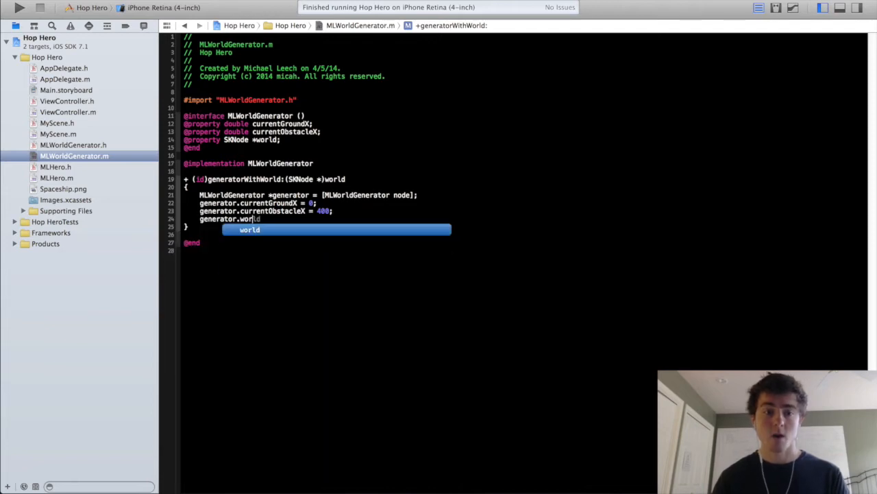
text(= world;)
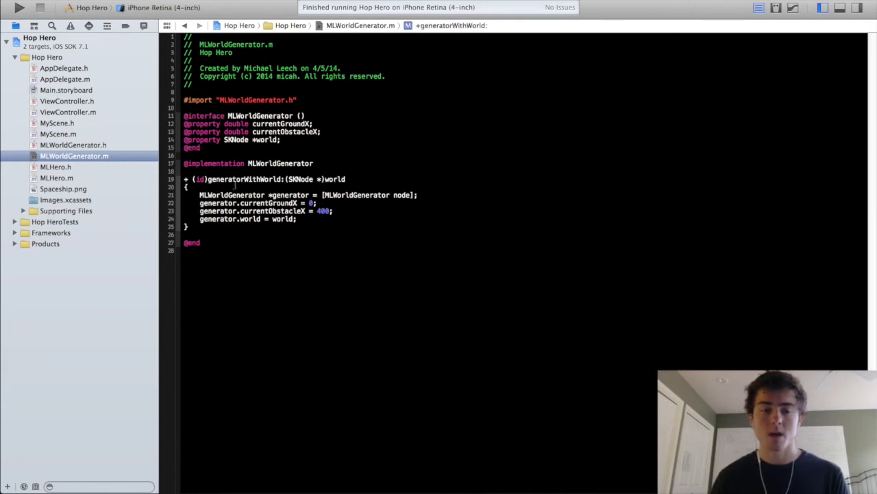
Return generator and declare +generatorWithWorld: in MLWorldGenerator.h.
double_click(335, 178)
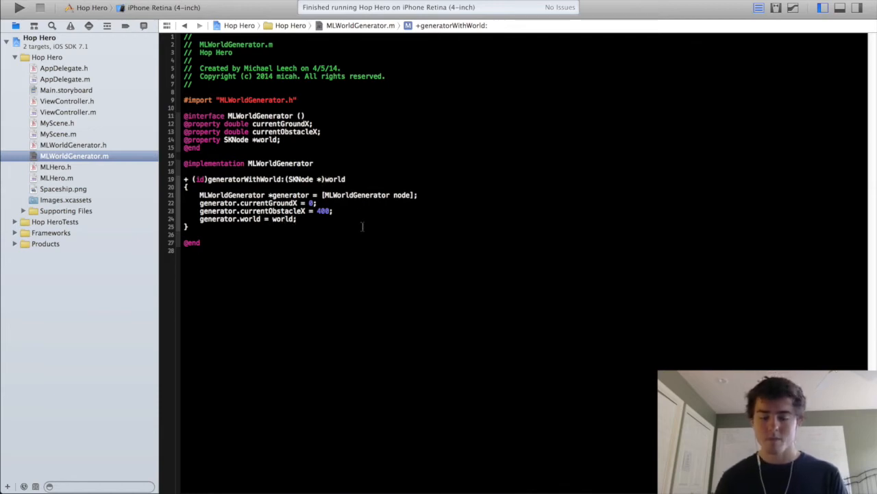
text(return)
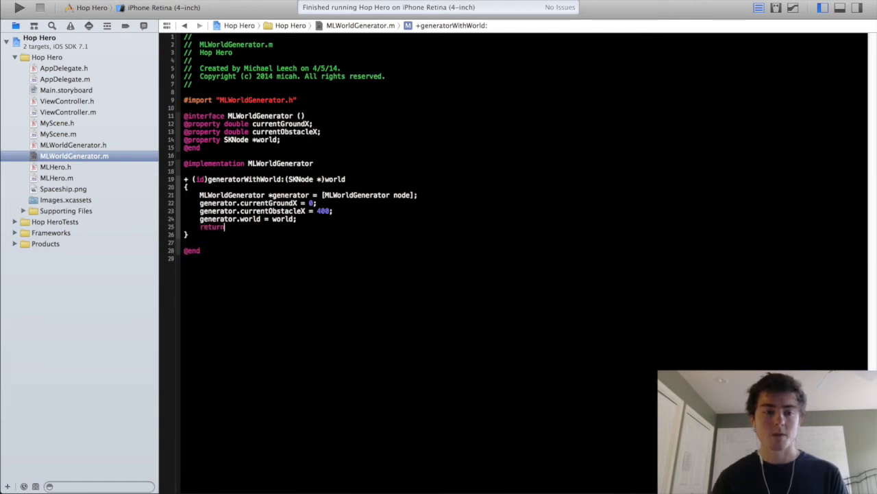
text(generator;)
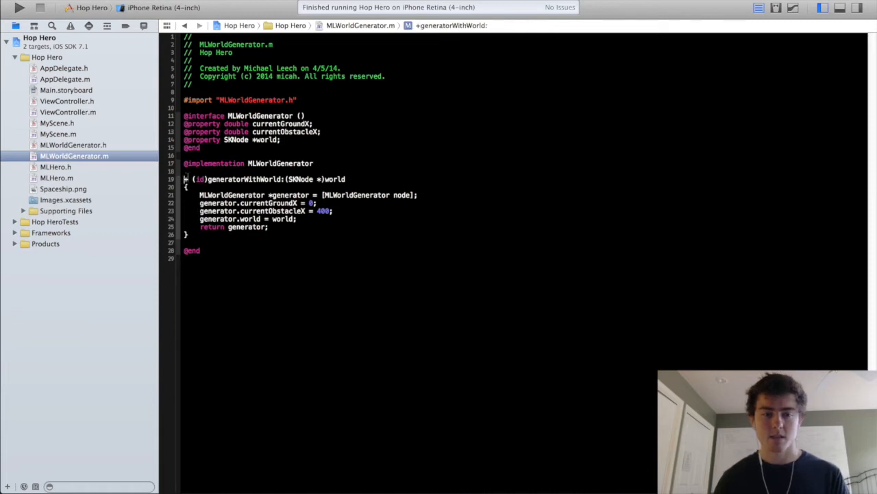
click(74, 145)
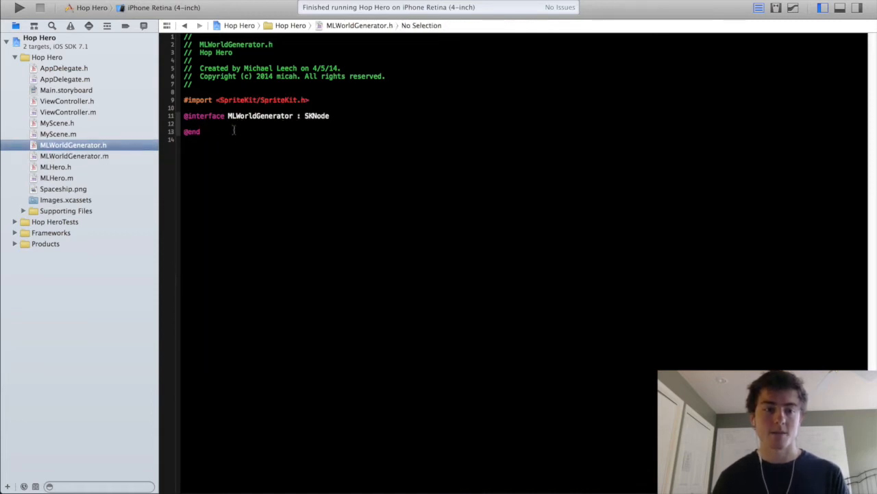
text(+ (id)generatorWithWorld:(SKNode *)world)
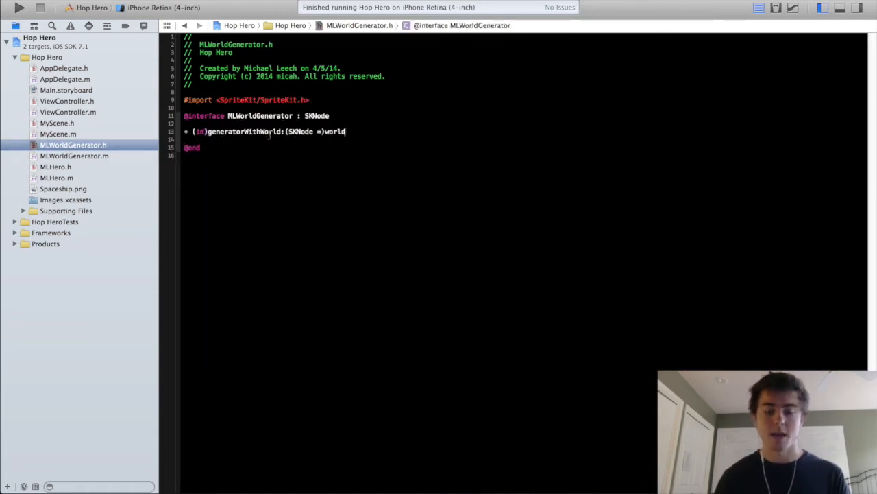
text(;)
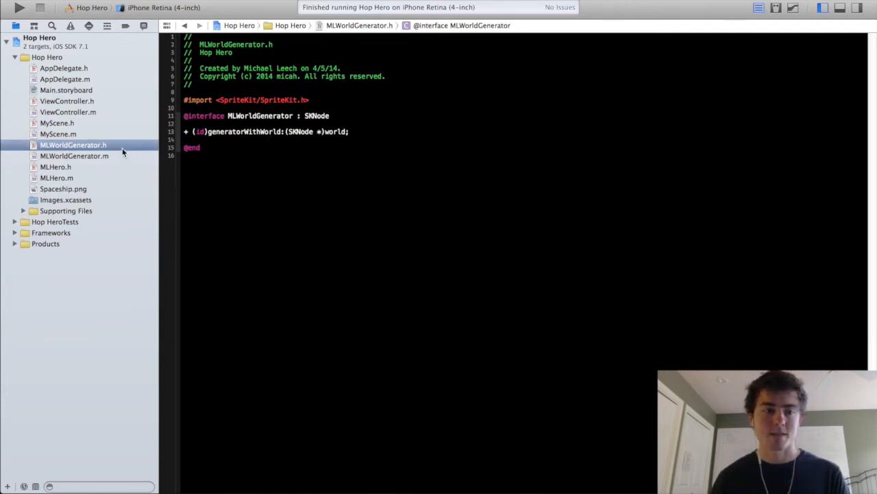
Add empty - (void)populate and - (void)generate method stubs in MLWorldGenerator.m.
click(74, 156)
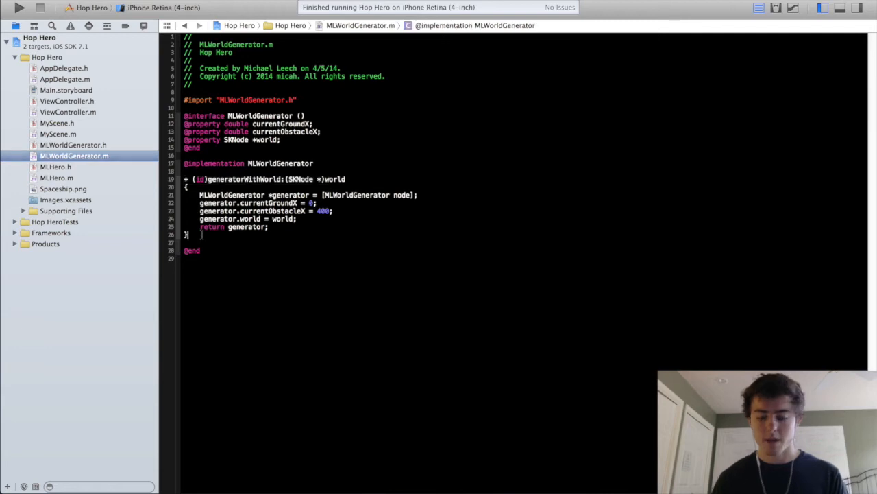
text(-(void))
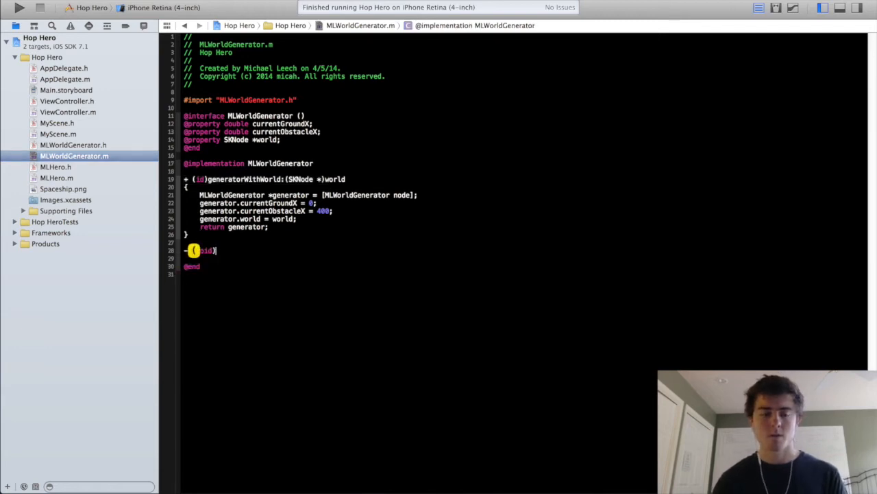
text(populate)
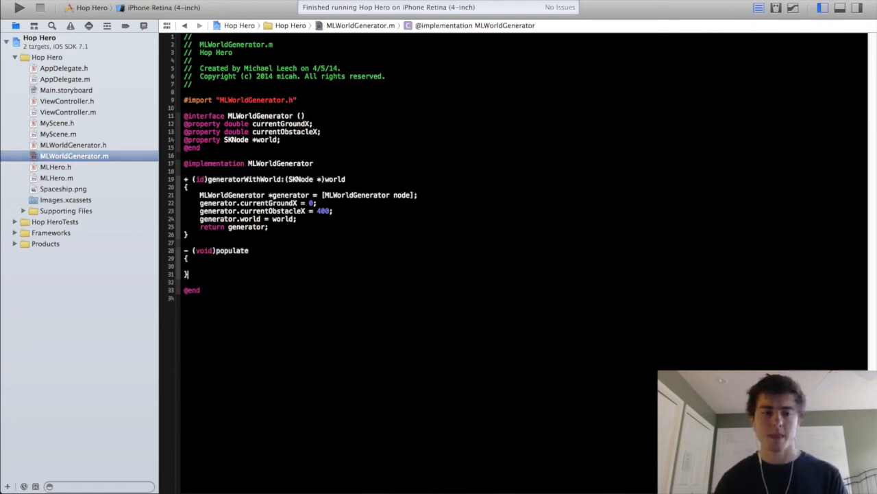
text(- 9v)
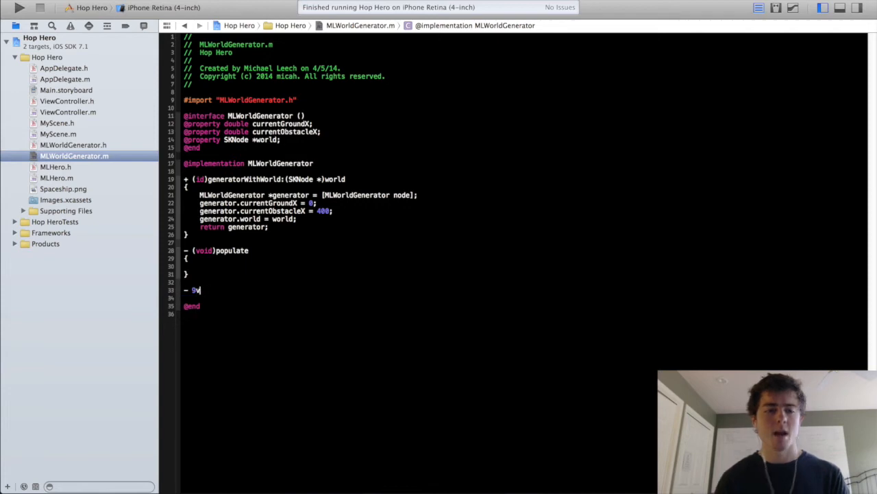
text((vd)
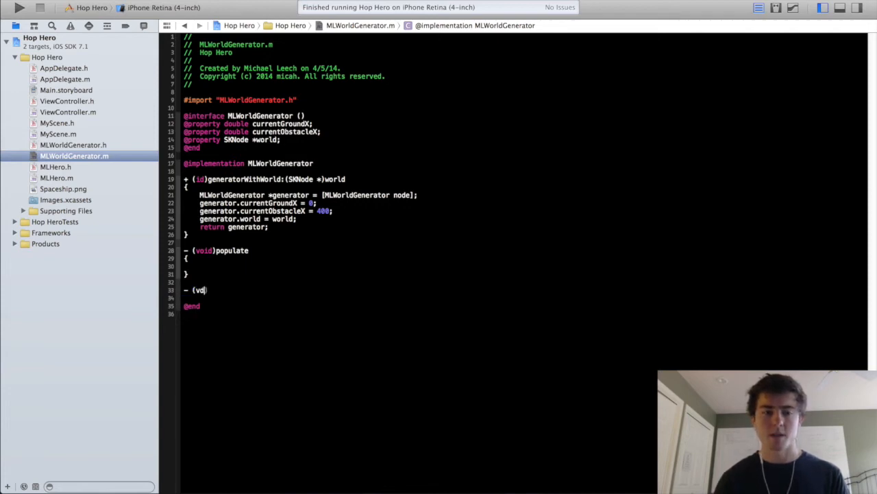
text(generator)
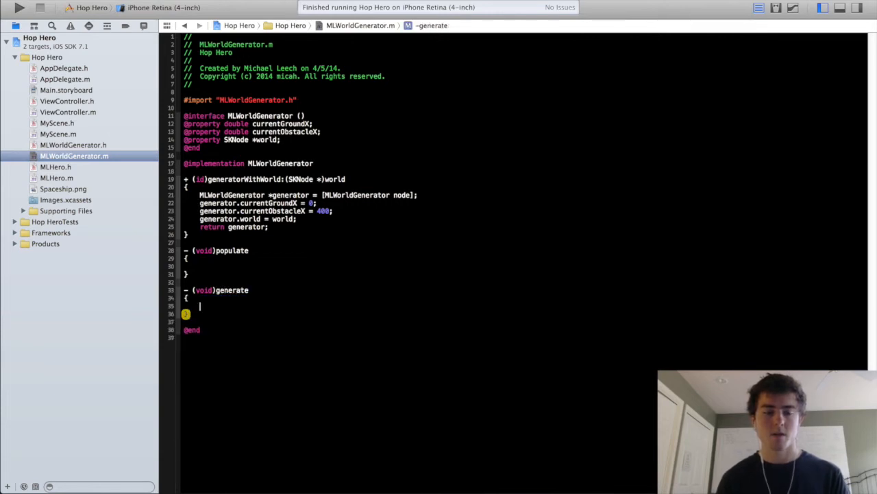
Loop three times calling [self generate] in populate, and call [generator populate] before the return.
click(229, 266)
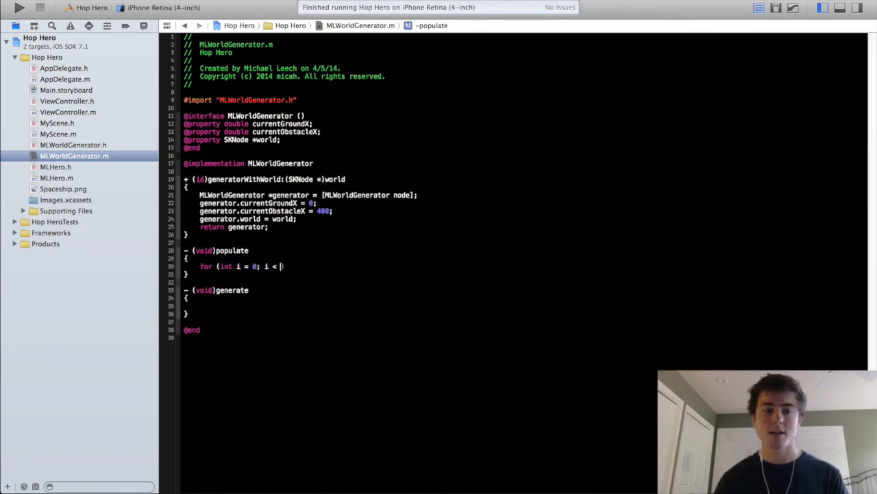
text(3; i++))
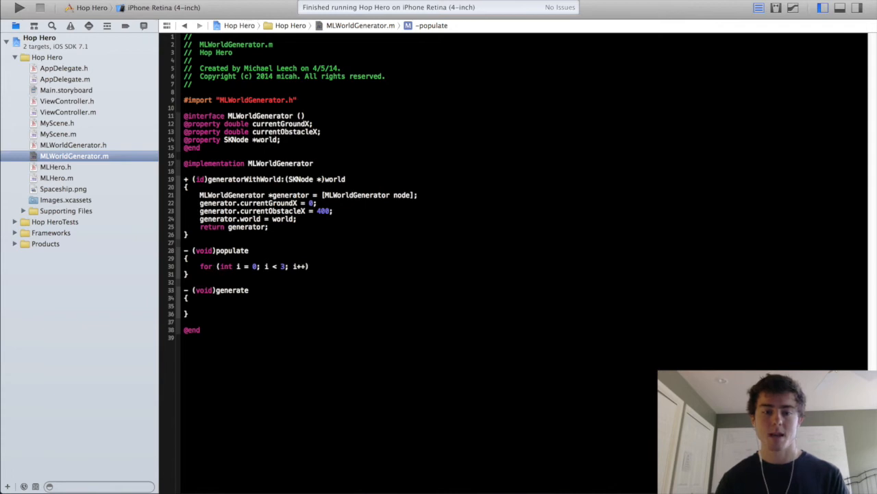
text([self generate];)
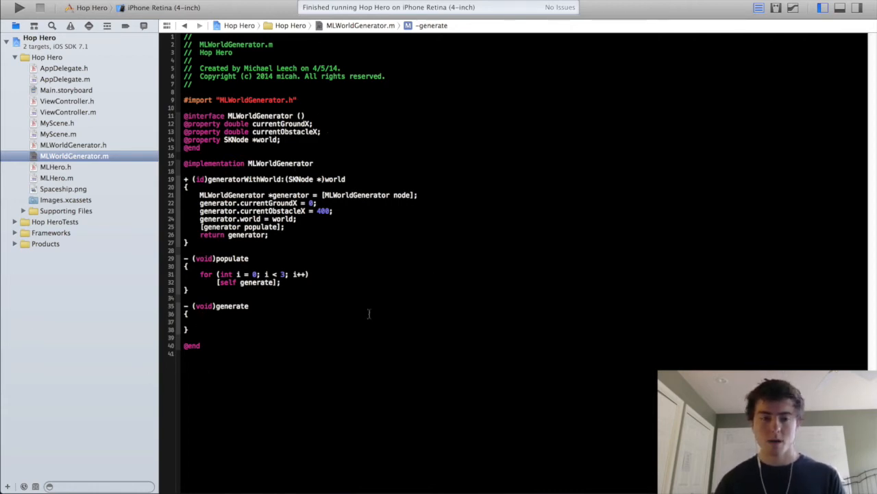
text(generator)
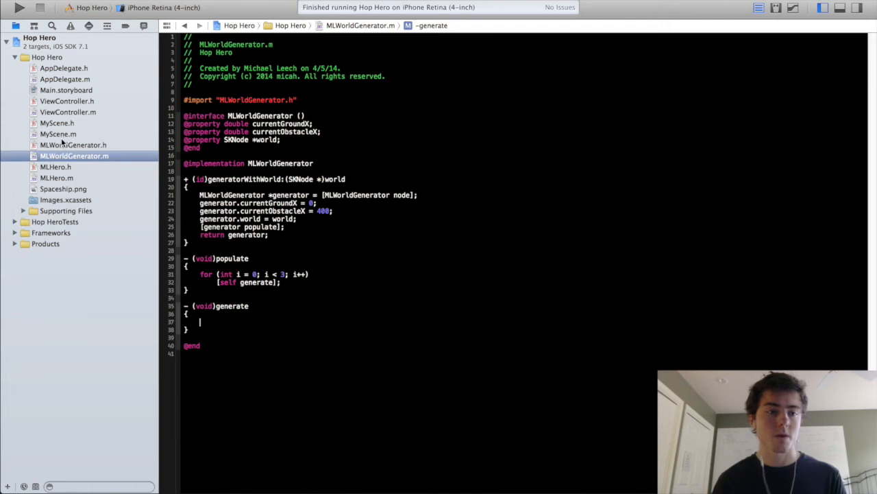
Move the green ground sprite code from MyScene's initWithSize into generate.
click(58, 134)
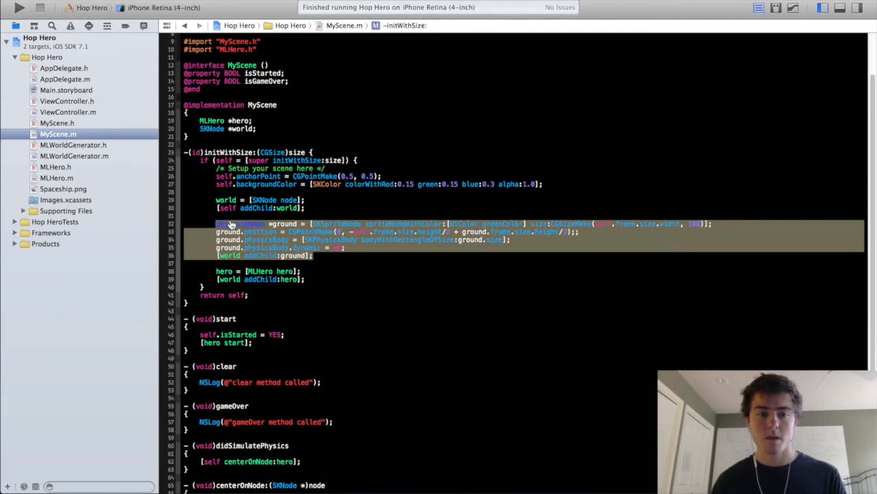
key(Delete)
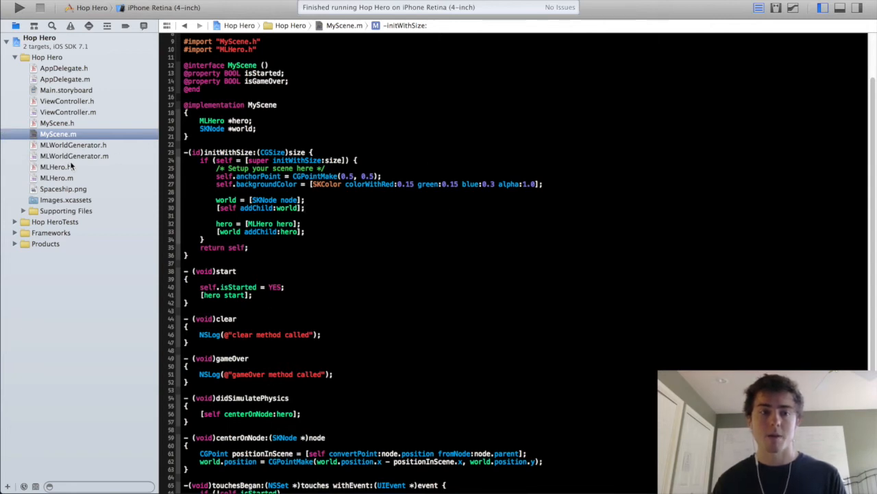
click(74, 156)
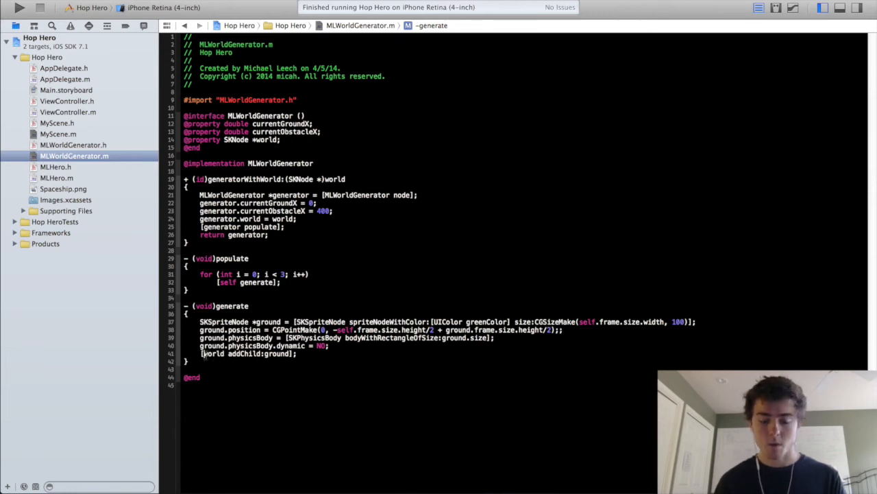
Add the ground to self.world and run the app in the simulator.
text(self.)
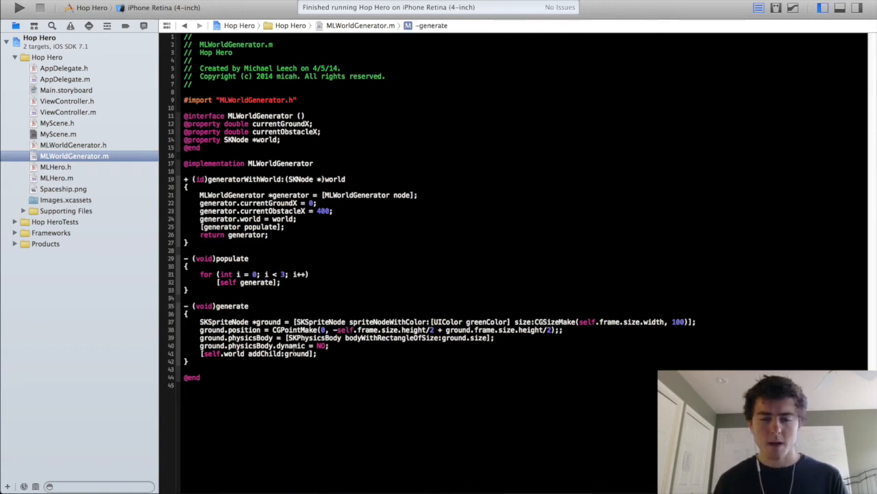
click(19, 8)
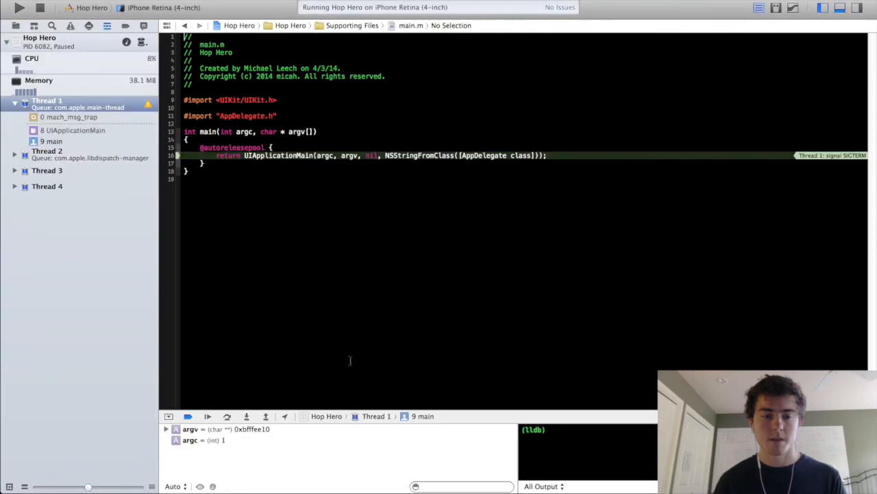
Show the project navigator, review MLWorldGenerator.m, then switch to MyScene.m.
click(16, 25)
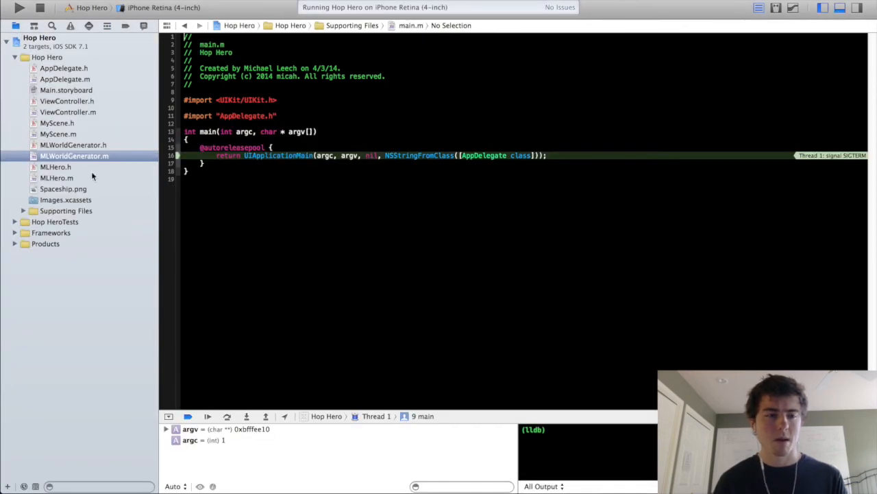
click(74, 157)
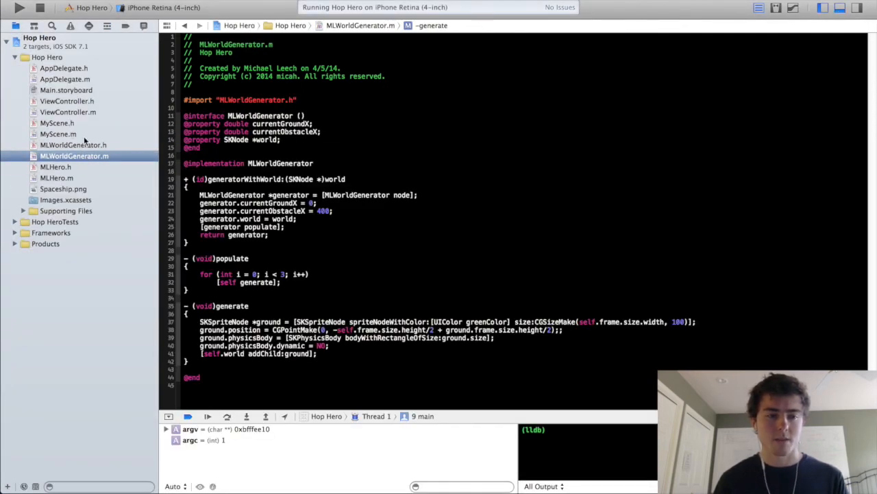
click(266, 259)
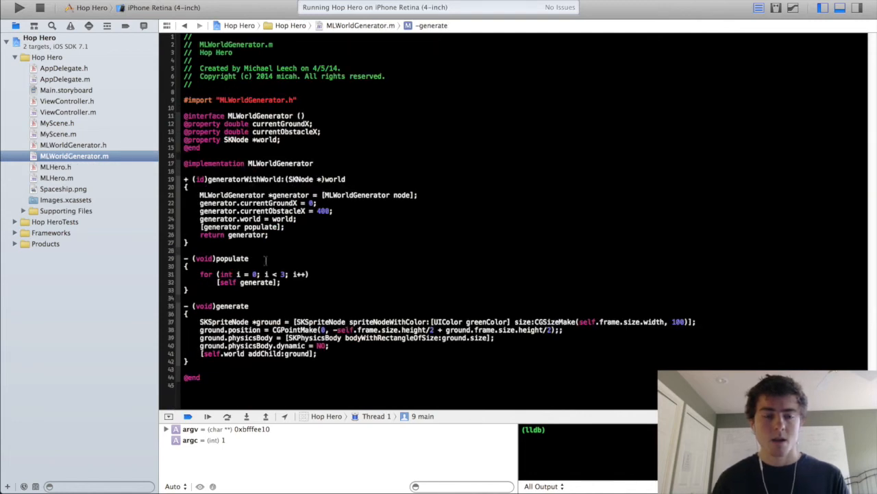
mouse_move(192, 345)
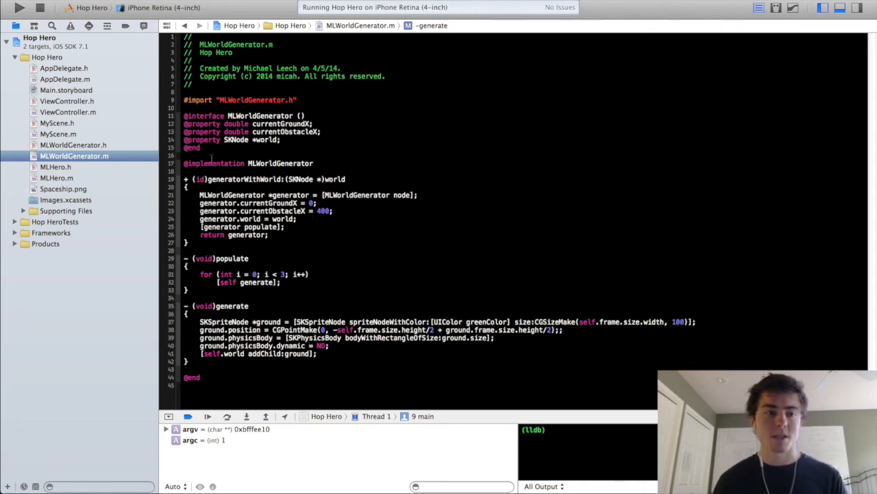
click(57, 124)
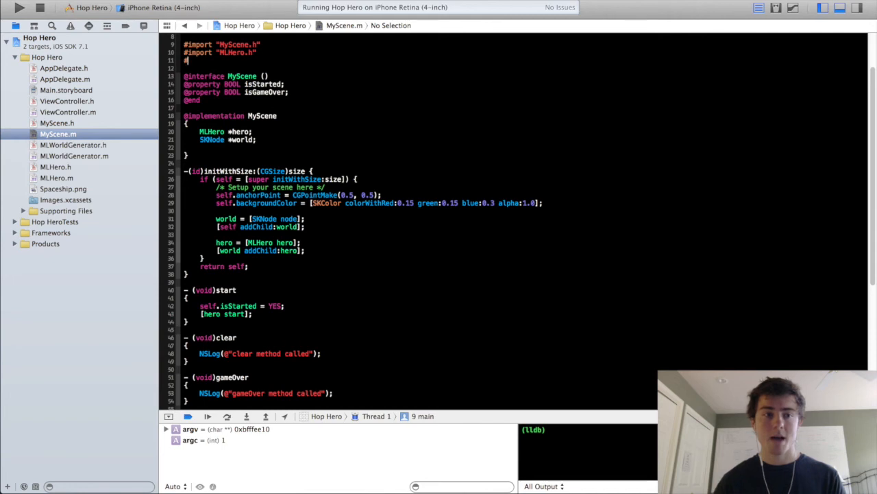
Import MLWorldGenerator.h, declare an MLWorldGenerator *generator ivar, create it with generatorWithWorld: and addChild it.
text(#import)
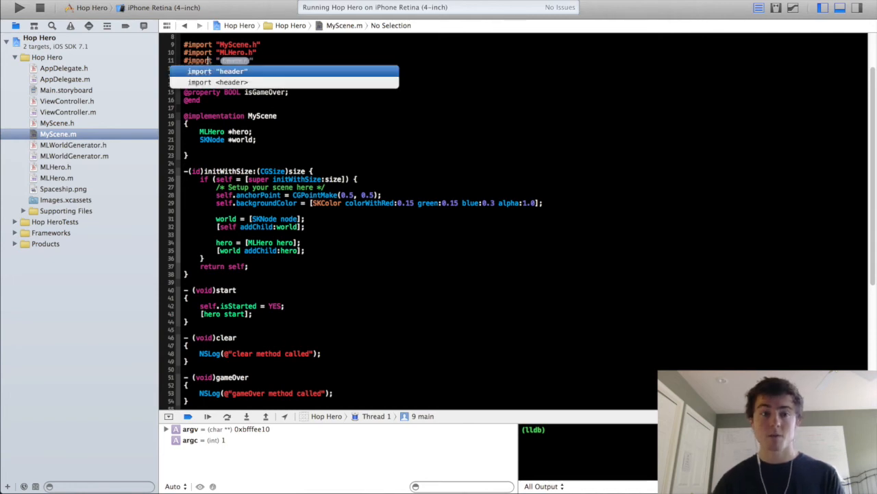
text(MLWorldGenerator.h")
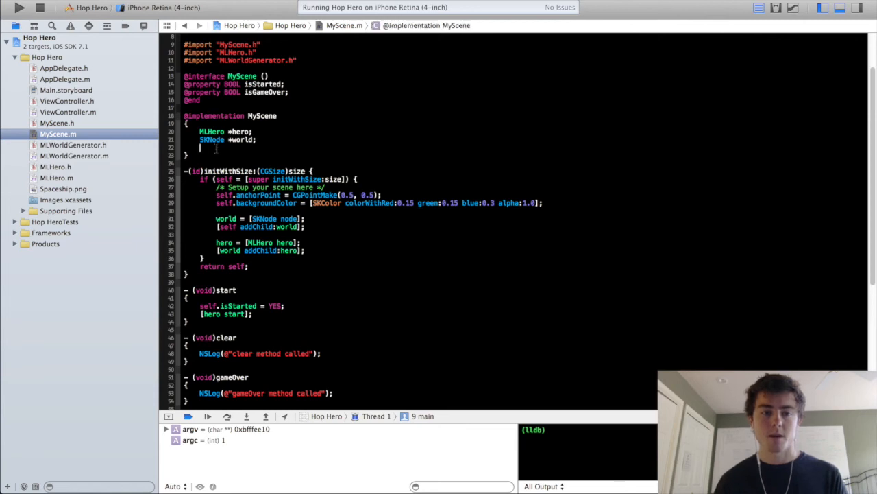
text(MLWorldGenerator *generator;)
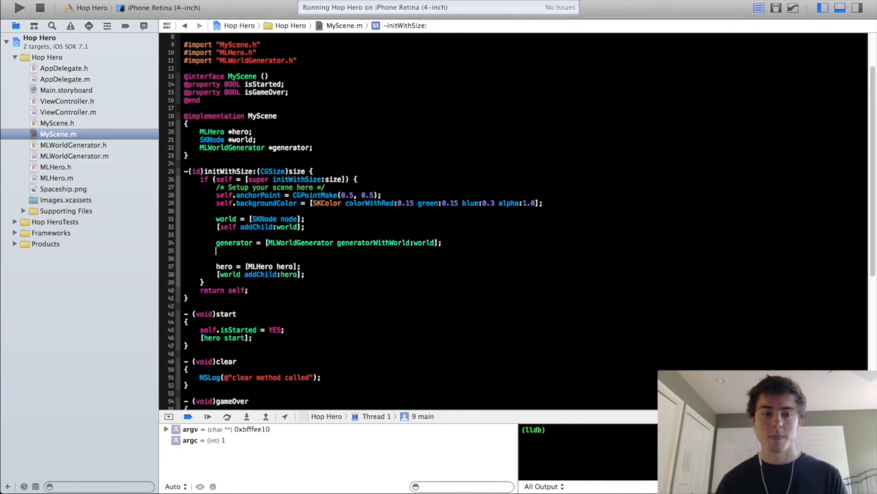
text([self addChild:generator];)
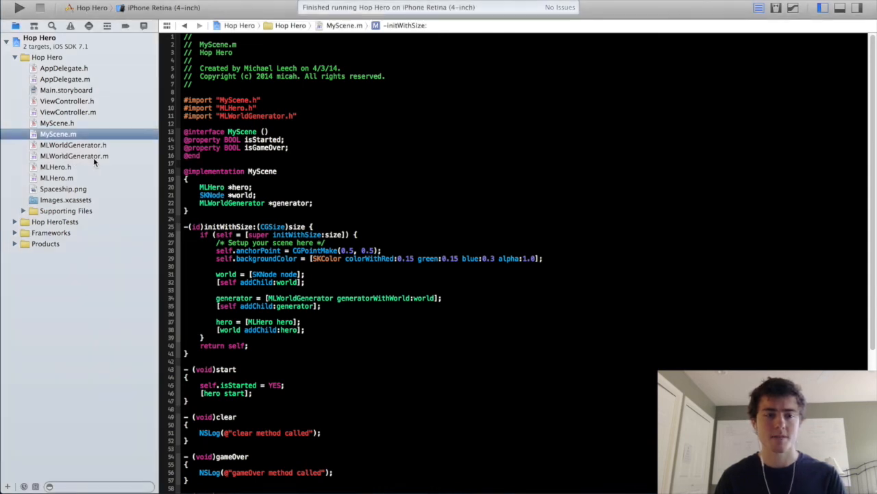
In MLWorldGenerator.m remove [generator populate] and make generate use self.scene.frame for the ground.
click(74, 157)
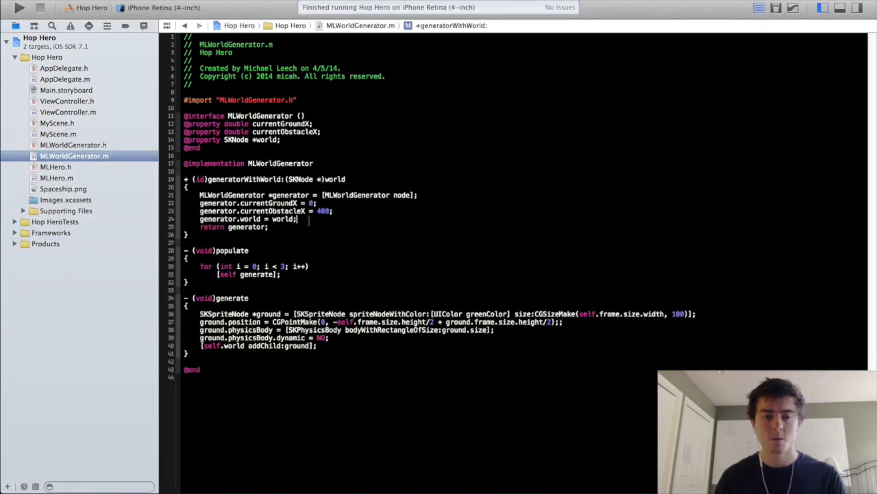
text([generator)
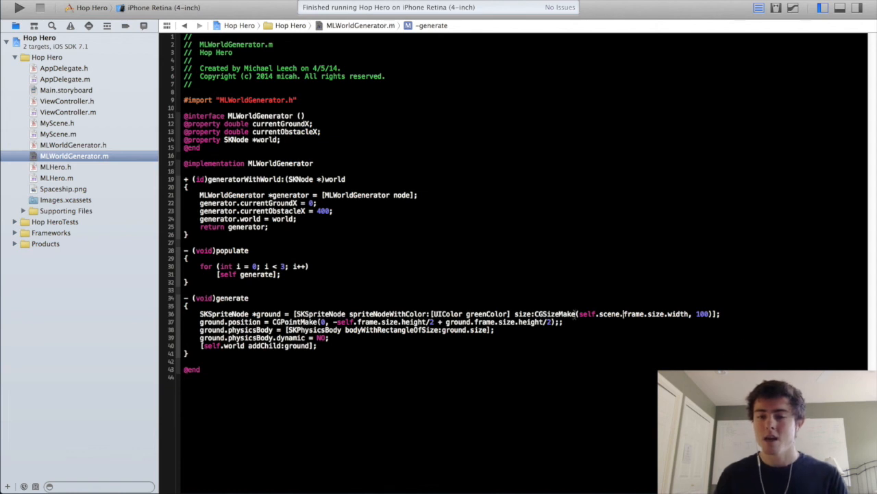
double_click(586, 312)
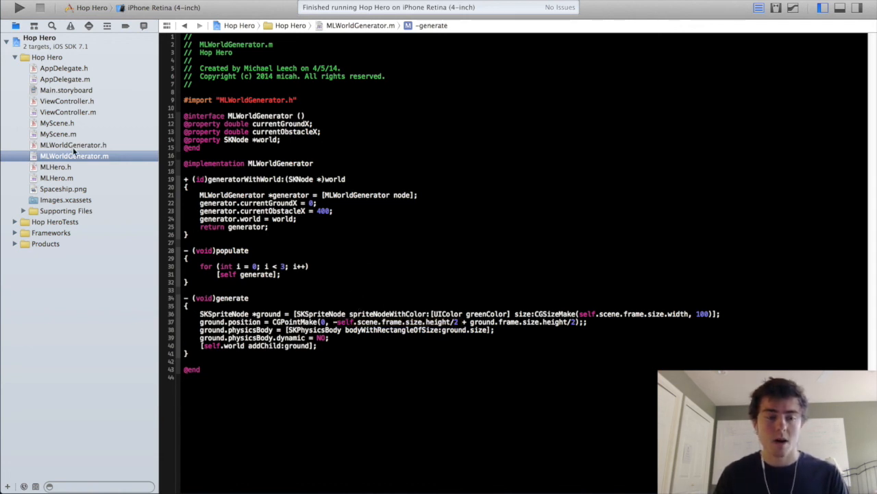
Review populate and generate in the header, then add [generator populate]; after addChild in MyScene.m.
click(74, 145)
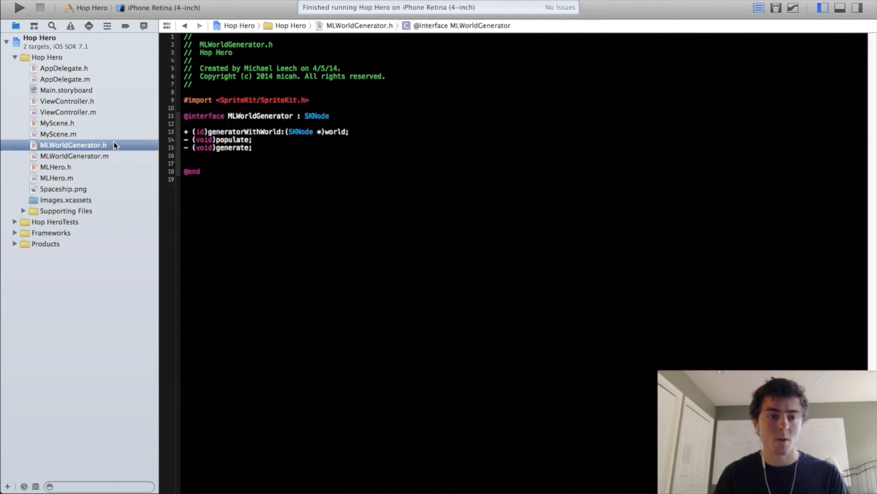
click(233, 140)
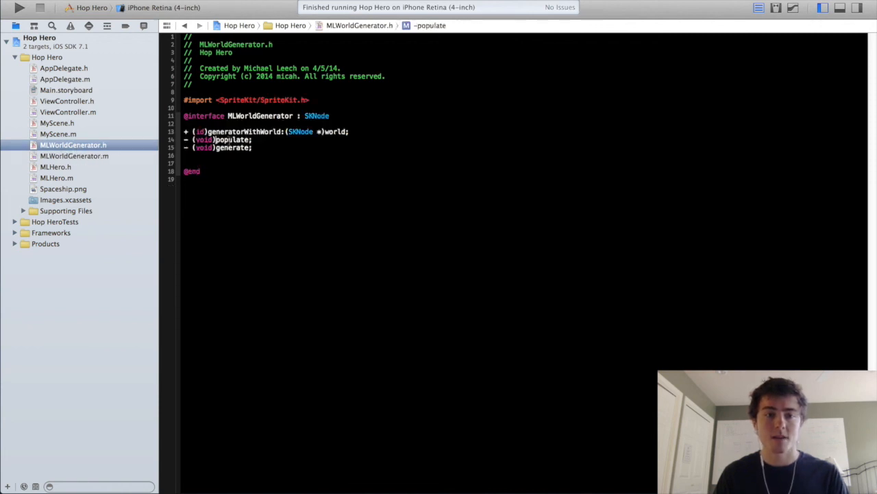
click(233, 148)
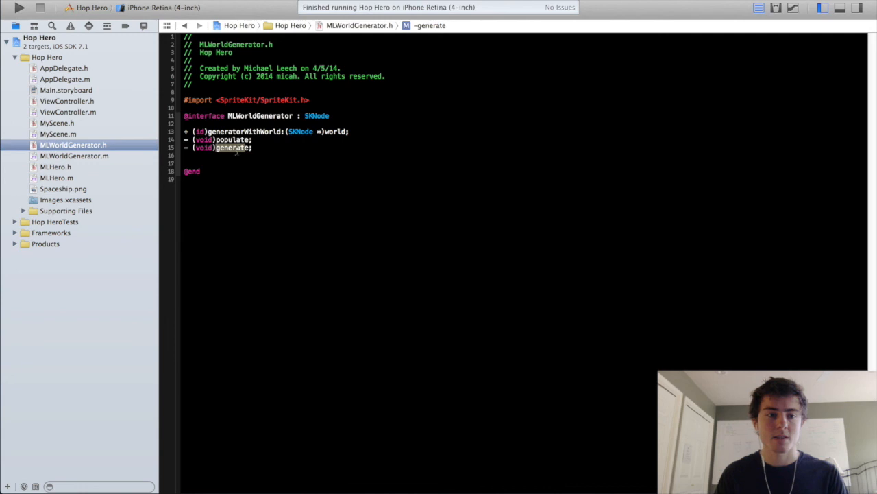
click(57, 124)
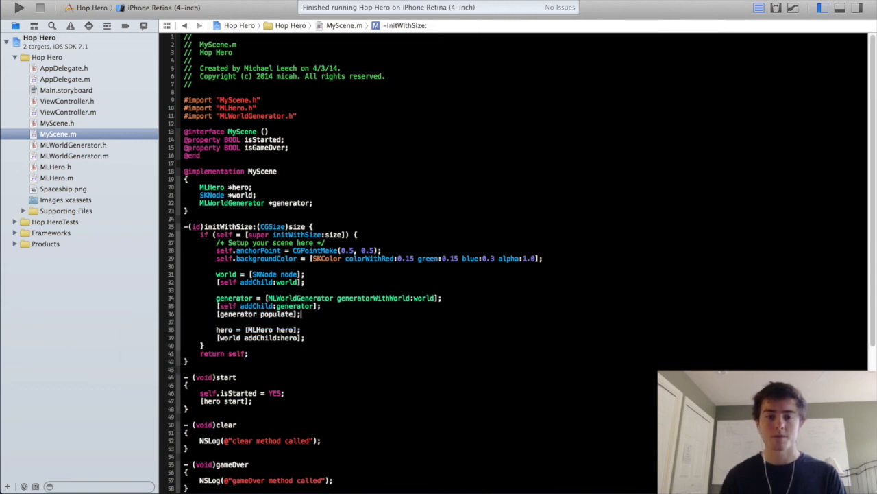
Build and run Hop Hero on the iPhone Retina simulator.
click(19, 9)
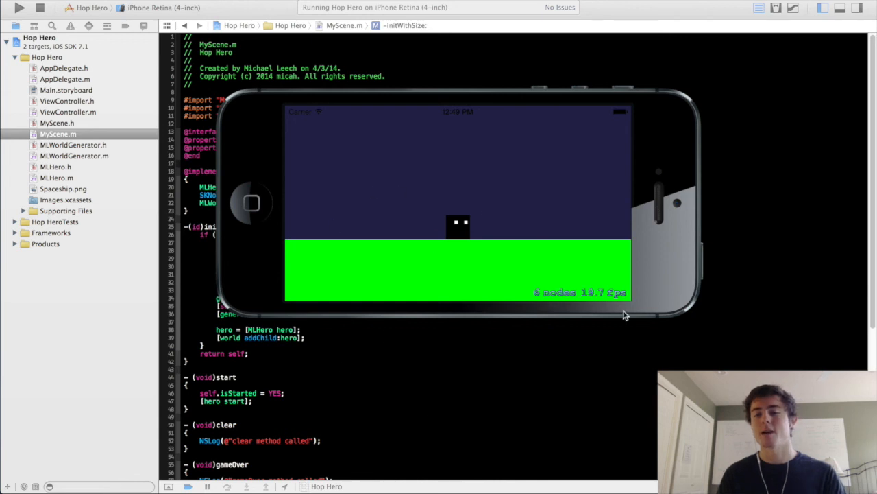
mouse_move(679, 359)
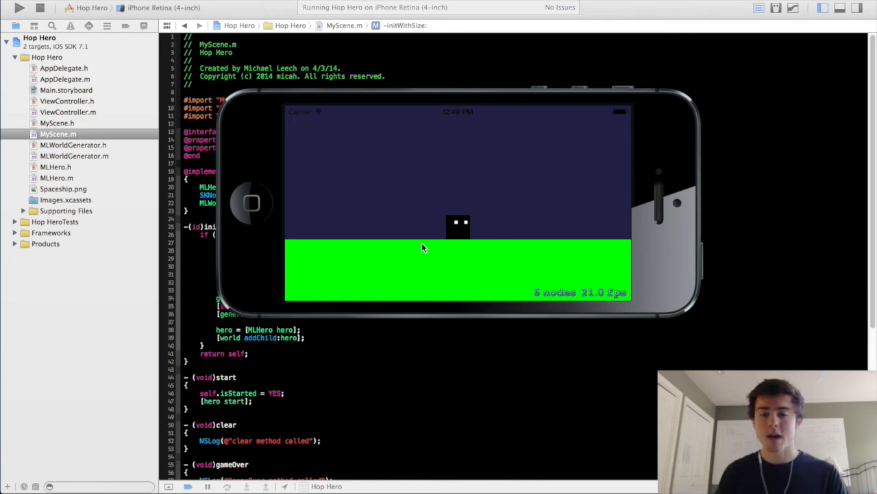
mouse_move(439, 253)
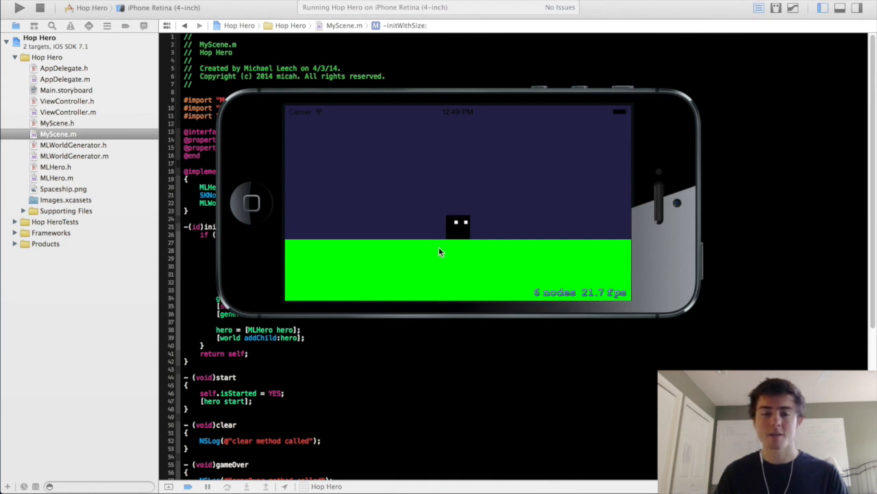